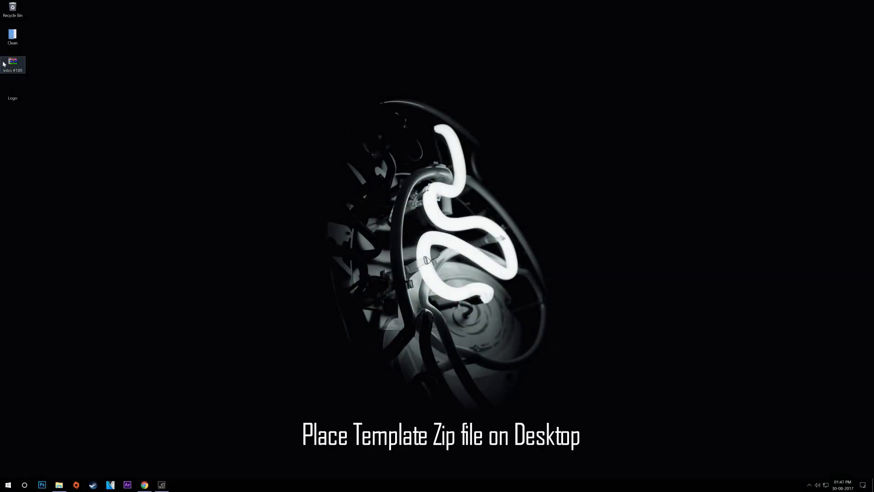
Move the template zip to a clear spot and extract it here on the desktop
{"action": "left_click_drag", "start_coordinate": [12, 61], "coordinate": [170, 81]}
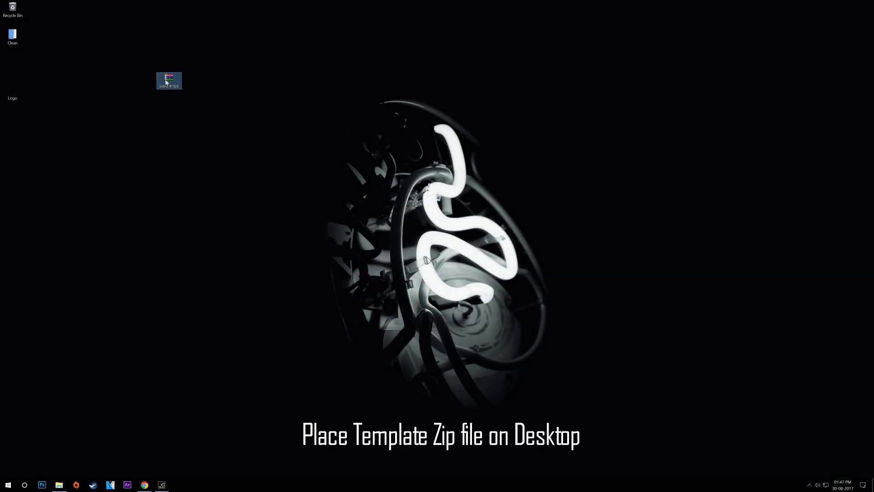
{"action": "right_click", "coordinate": [169, 80]}
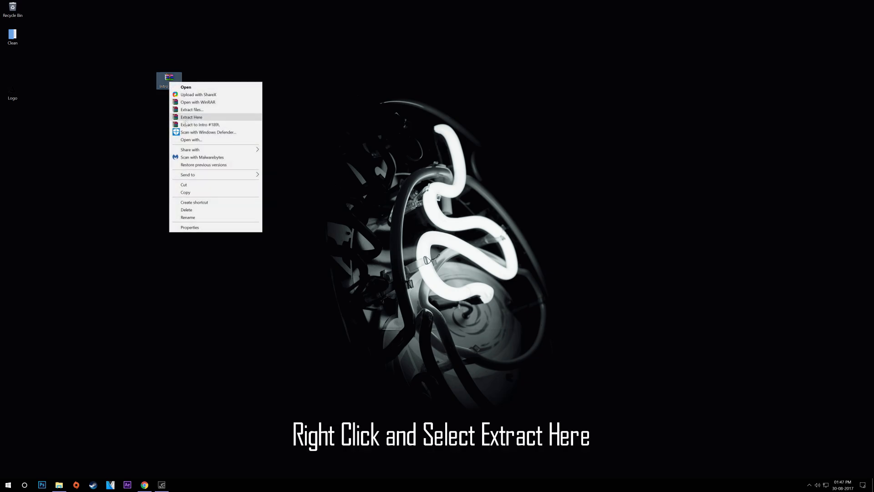
{"action": "left_click", "coordinate": [191, 117]}
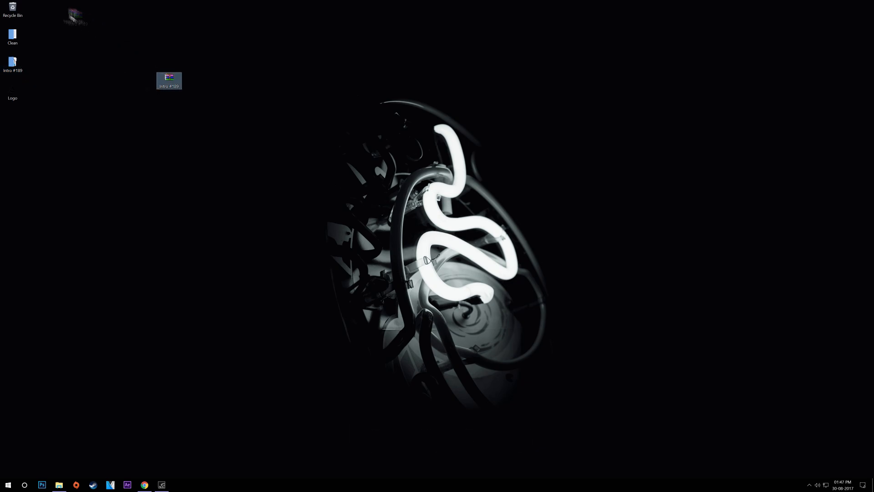
Open Downey.veg from the Intro #189 folder so it loads in VEGAS Pro
{"action": "double_click", "coordinate": [169, 81]}
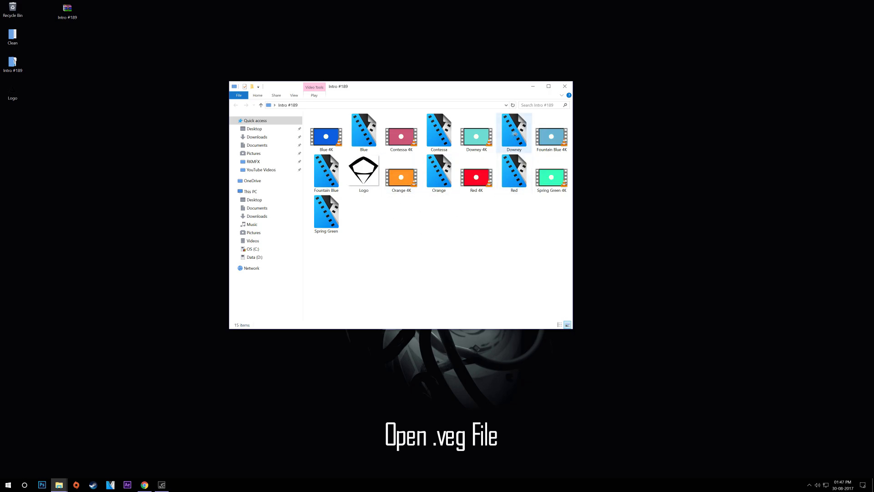
{"action": "left_click", "coordinate": [514, 132]}
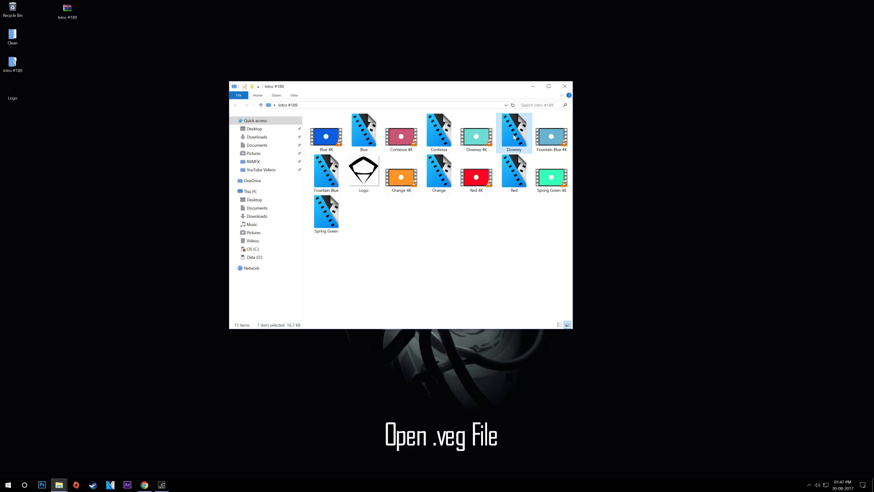
{"action": "double_click", "coordinate": [513, 132]}
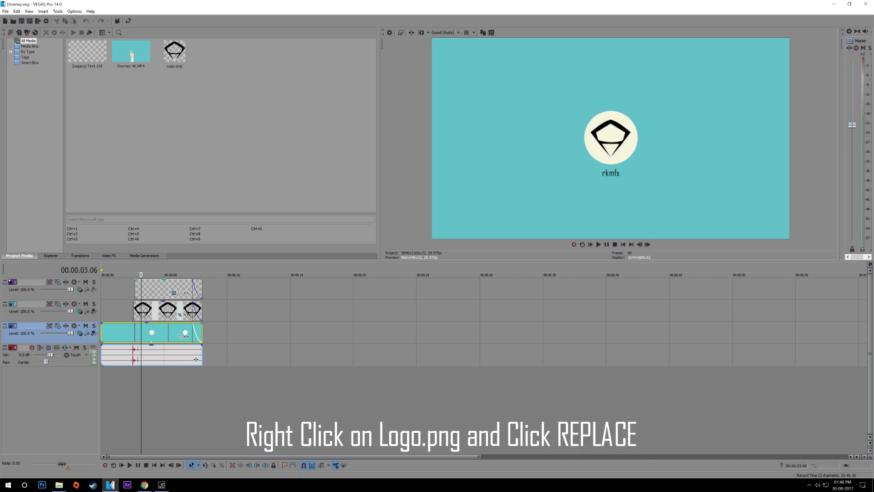
Replace Logo.png in Project Media with the Logo image from the Desktop
{"action": "right_click", "coordinate": [174, 50]}
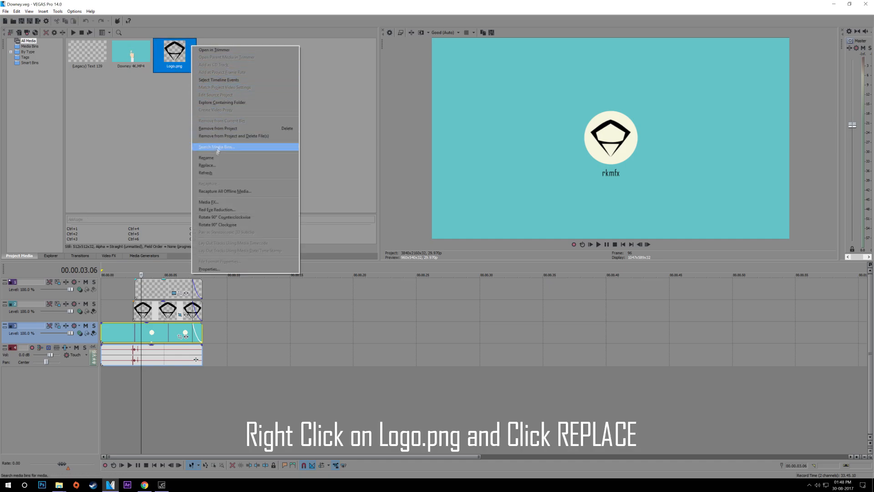
{"action": "left_click", "coordinate": [207, 165]}
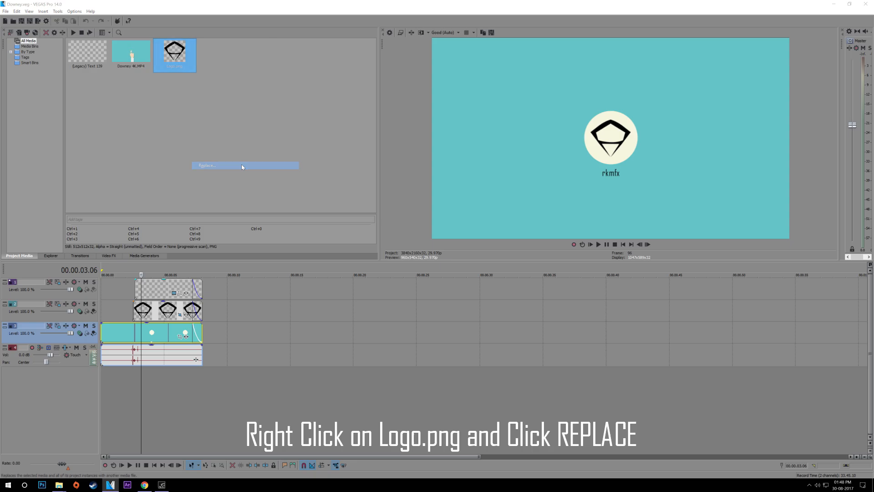
{"action": "left_click", "coordinate": [206, 165]}
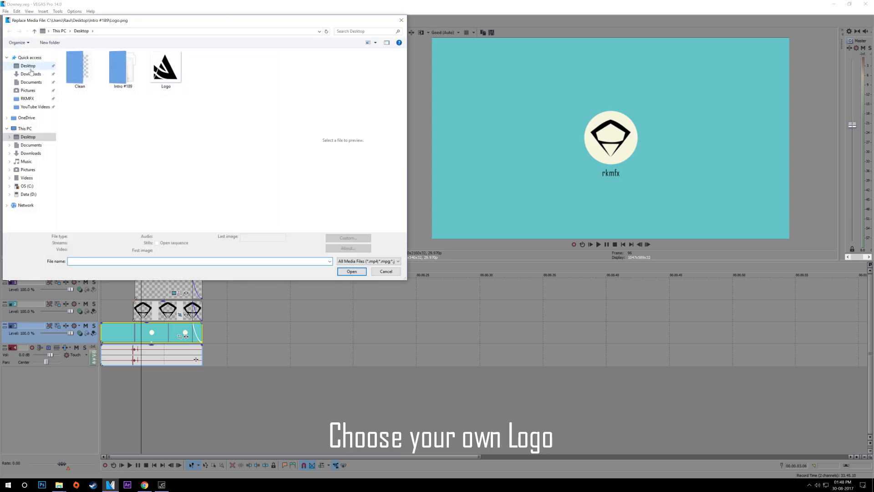
{"action": "left_click", "coordinate": [165, 64]}
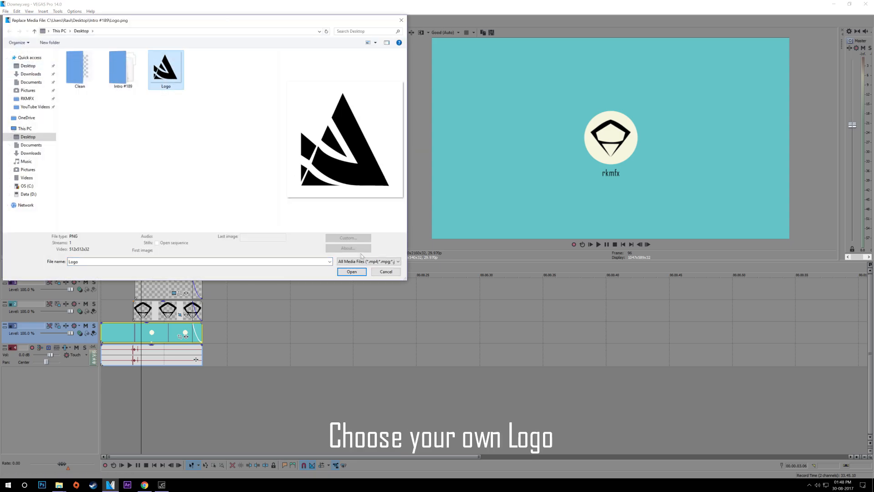
{"action": "left_click", "coordinate": [351, 272]}
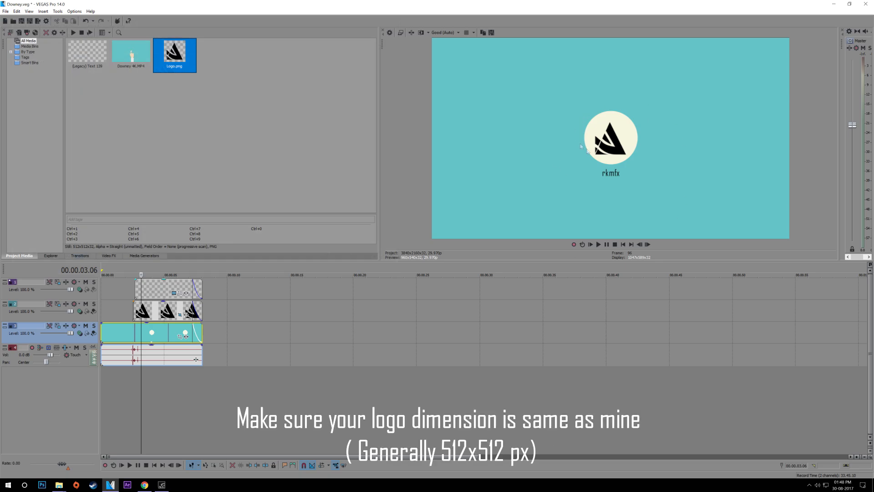
{"action": "left_click", "coordinate": [162, 197]}
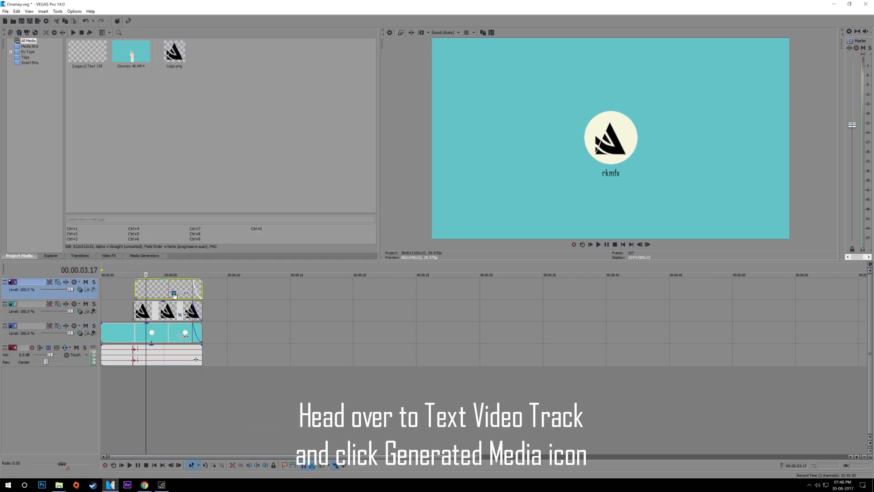
{"action": "mouse_move", "coordinate": [173, 294]}
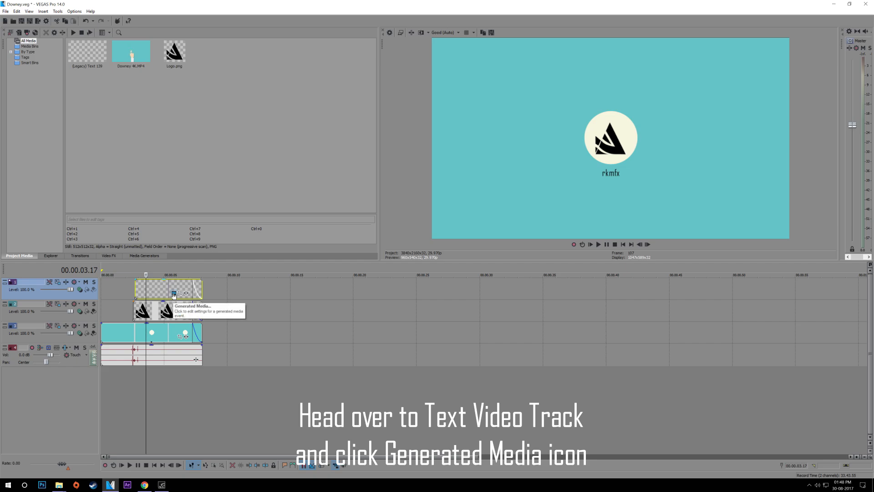
Change the name text event's generated text to 'your name'
{"action": "left_click", "coordinate": [174, 293]}
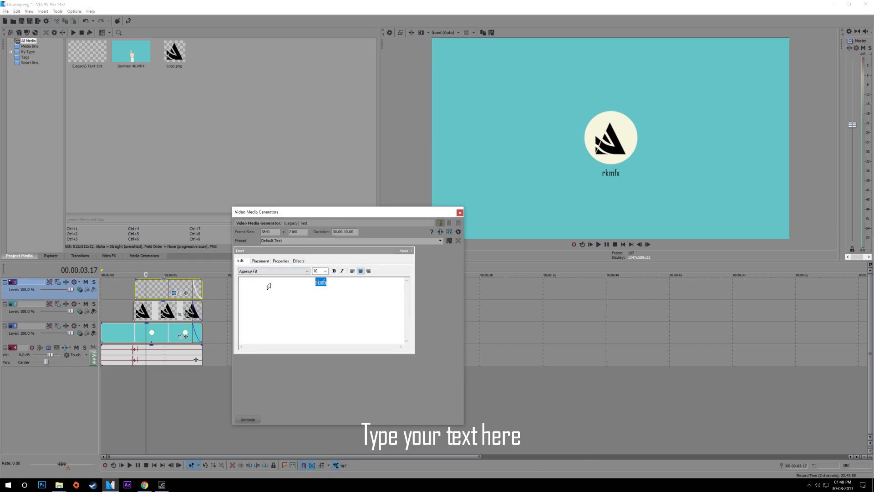
{"action": "type", "text": "your"}
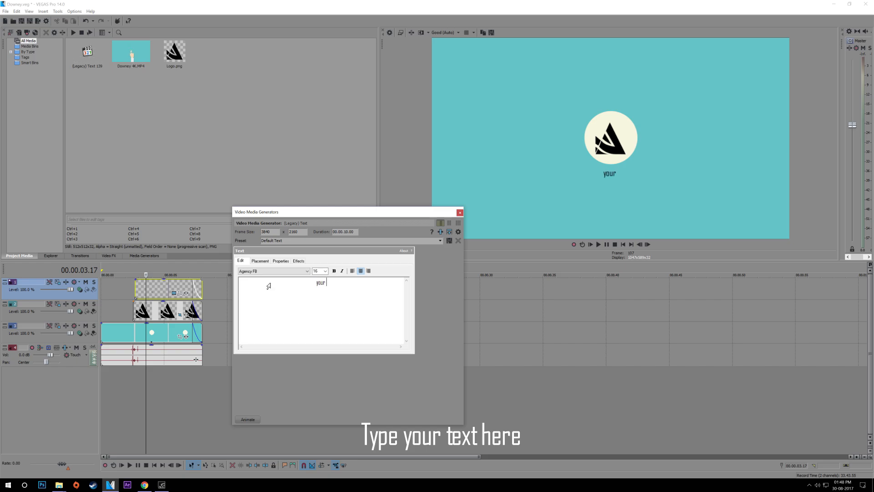
{"action": "type", "text": "name"}
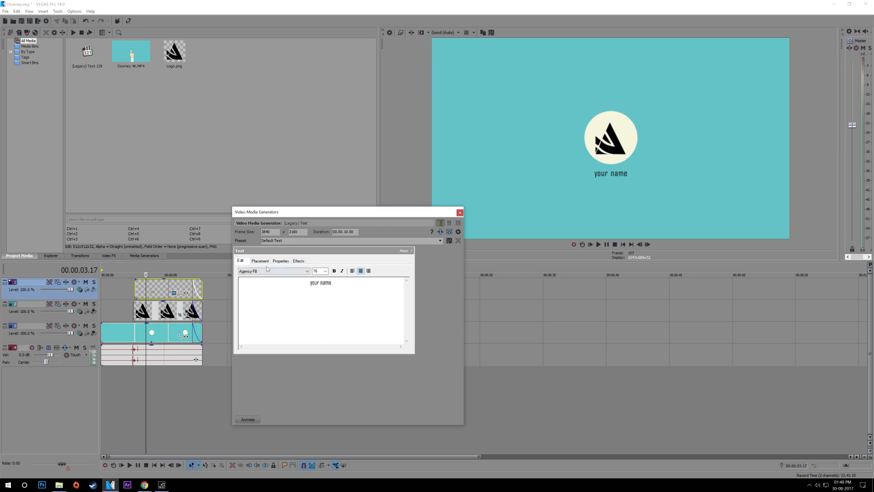
{"action": "left_click", "coordinate": [460, 212]}
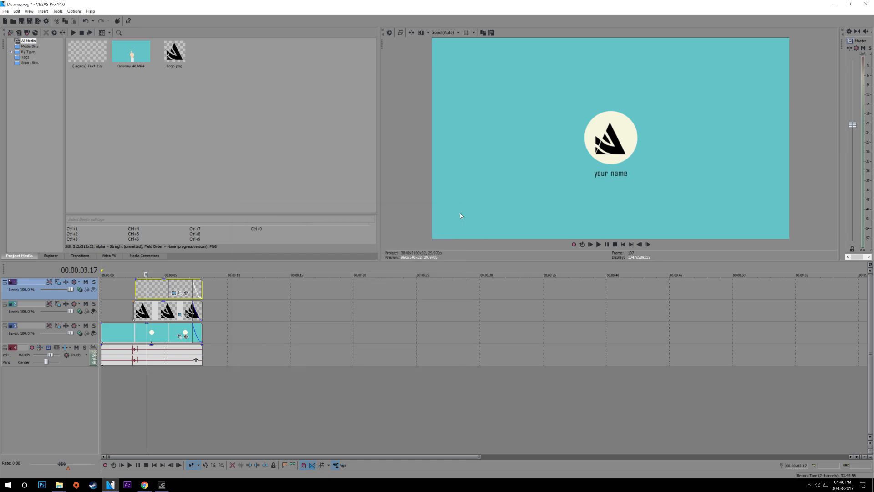
Choose Render As from the File menu to set up the export
{"action": "left_click", "coordinate": [5, 11]}
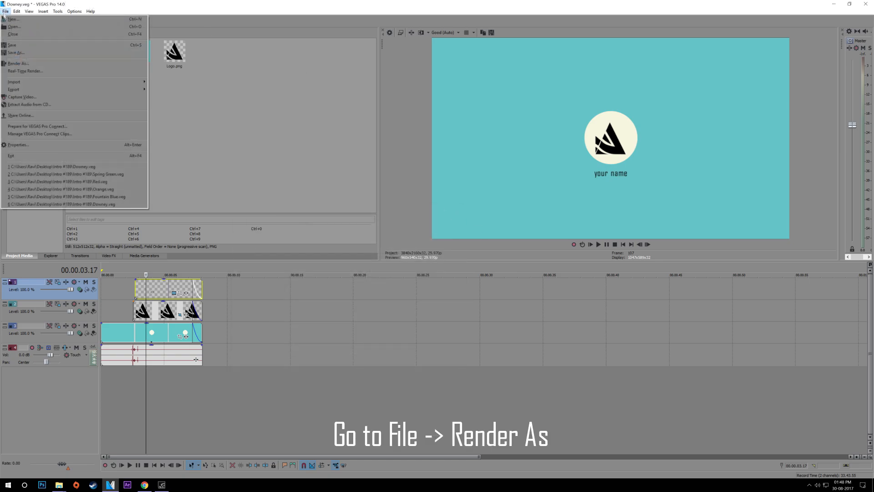
{"action": "mouse_move", "coordinate": [18, 62]}
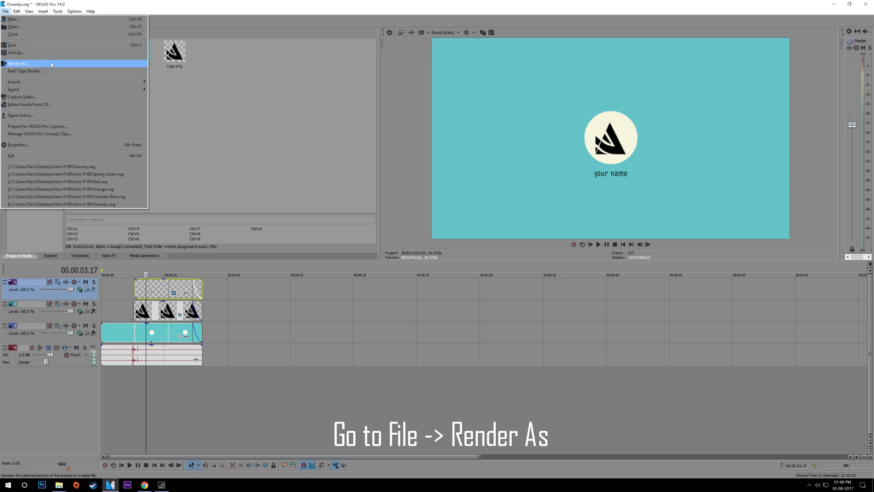
{"action": "left_click", "coordinate": [18, 62]}
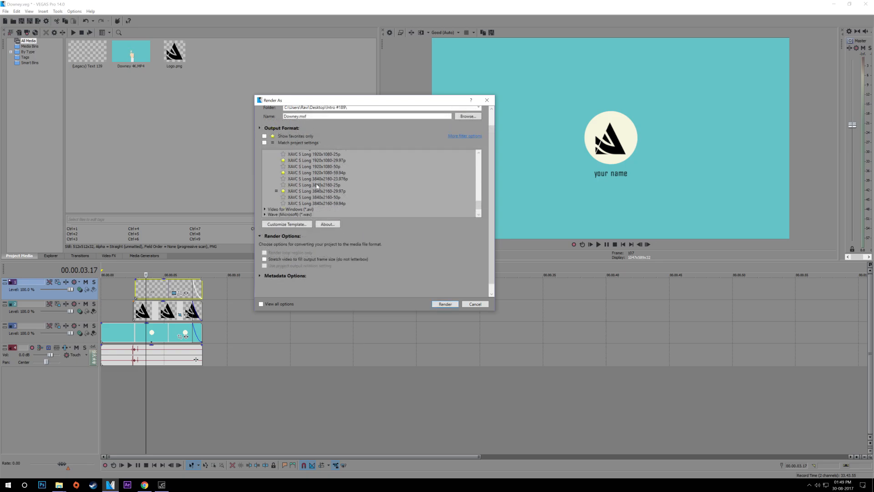
Render with the XAVC S Long 3840x2160-29.97p template as Downey.MP4 on the Desktop
{"action": "left_click", "coordinate": [317, 190]}
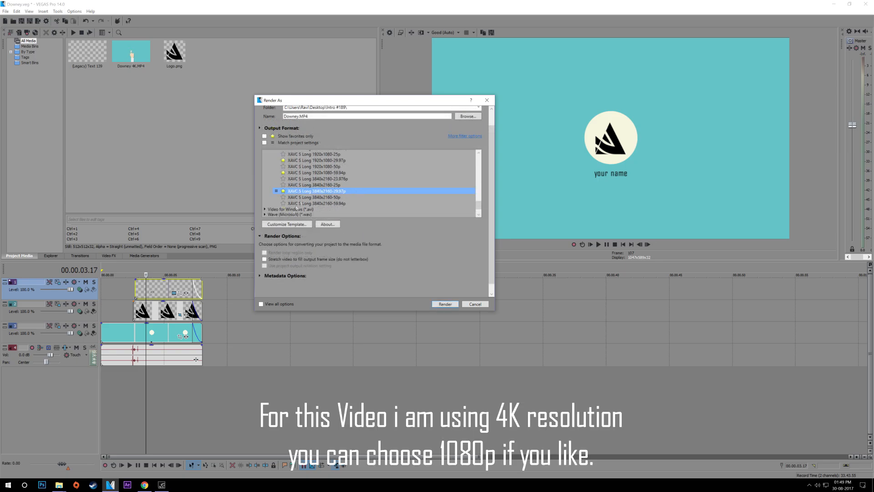
{"action": "left_click", "coordinate": [287, 224]}
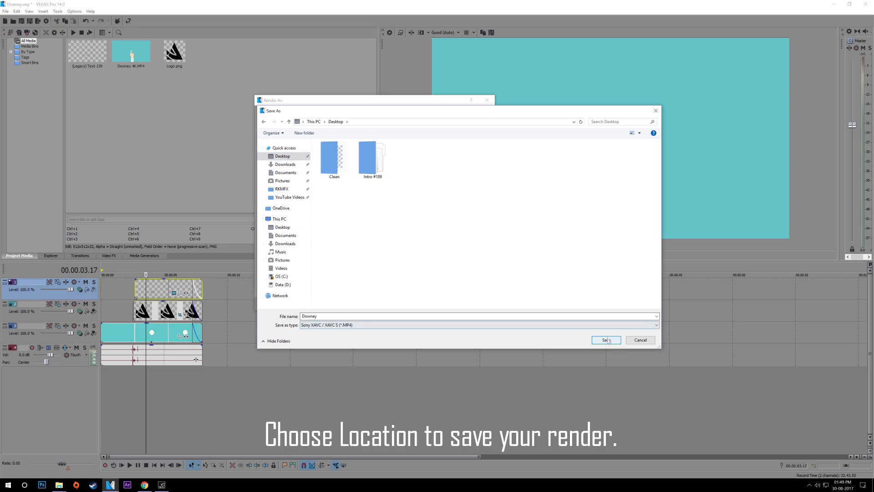
{"action": "left_click", "coordinate": [606, 339]}
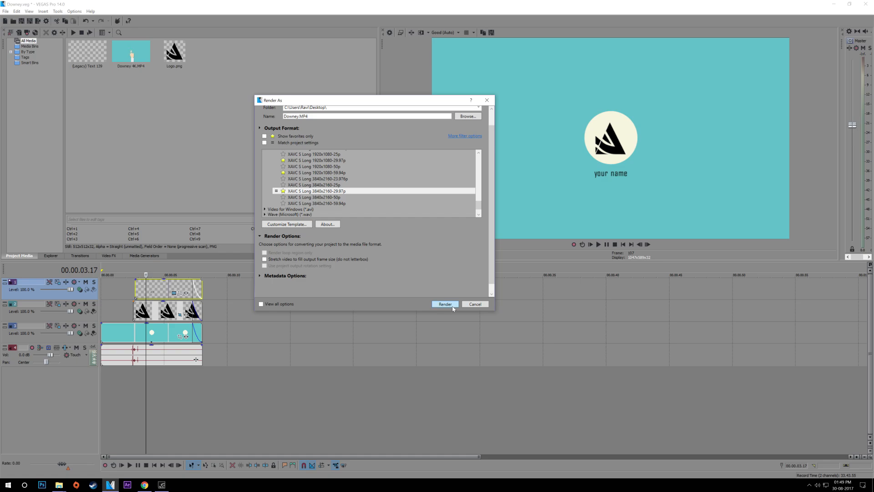
{"action": "left_click", "coordinate": [445, 304]}
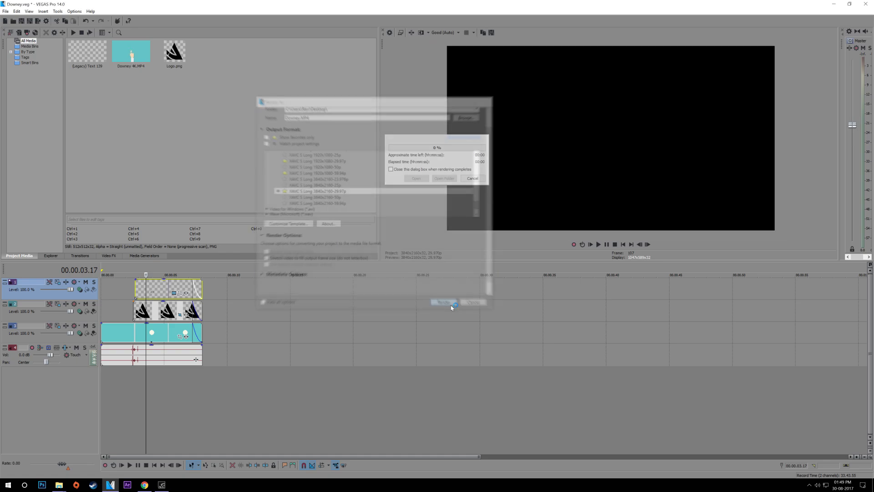
{"action": "left_click", "coordinate": [444, 302]}
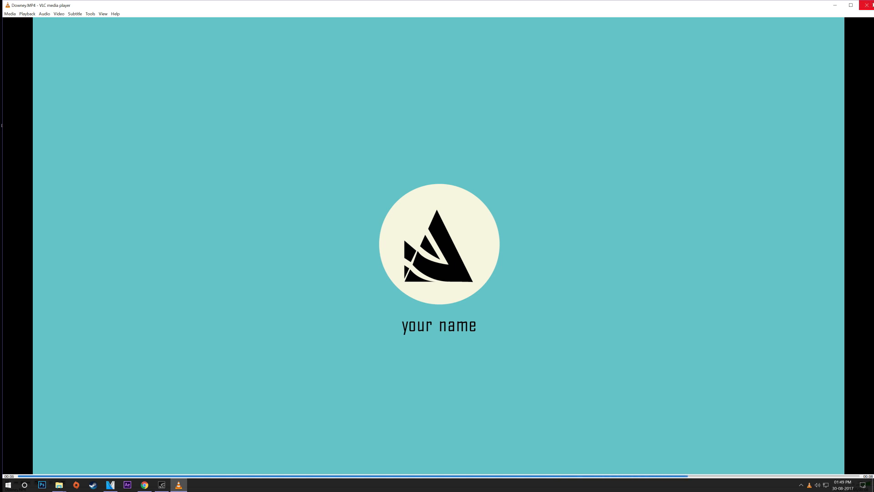
Watch the rendered Downey.MP4 play through in VLC
{"action": "left_click", "coordinate": [868, 5]}
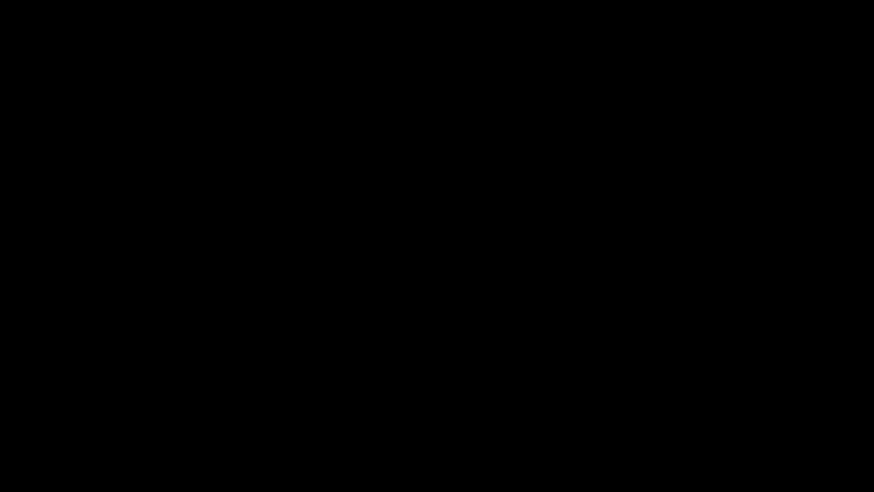